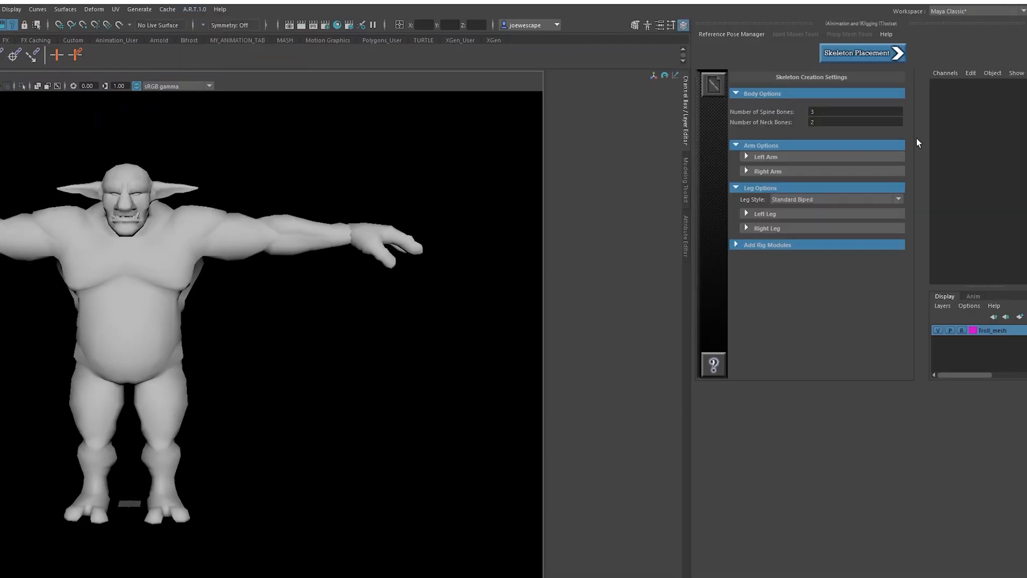
# Scroll the ART Skeleton Creation Settings to review the spine, neck, arm and leg options
pyautogui.scroll(-3)
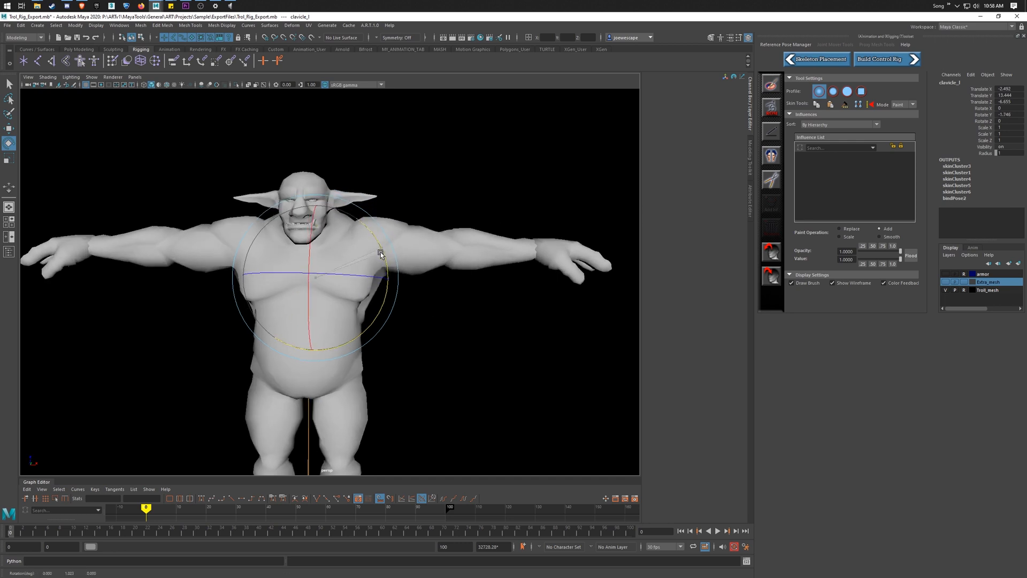
# Rotate the clavicle_l joint to test how the troll's shoulder deforms
pyautogui.moveTo(380, 254); pyautogui.dragTo(340, 288)
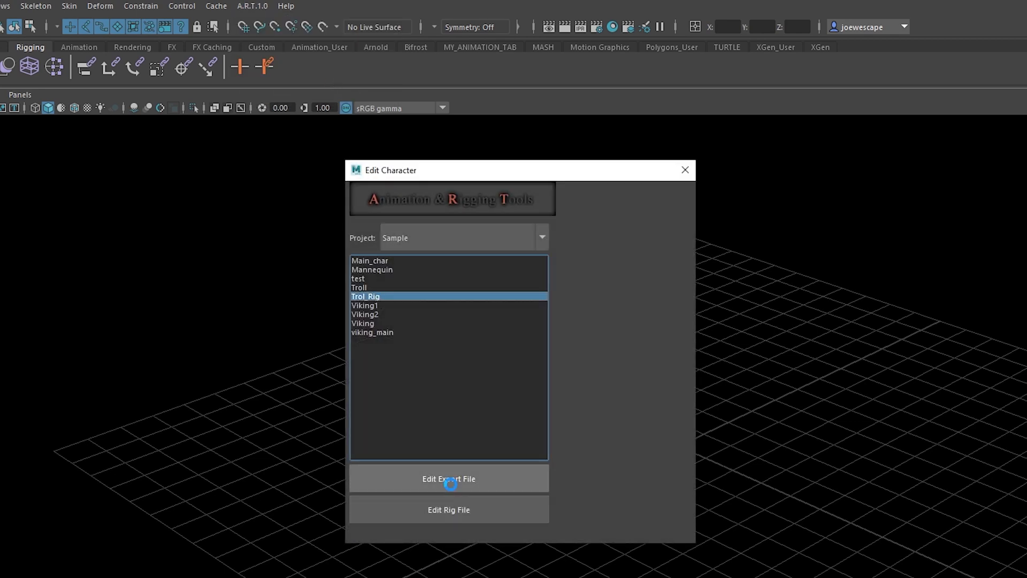
# Open the Trol_Rig export file from the Sample project for editing
pyautogui.click(448, 479)
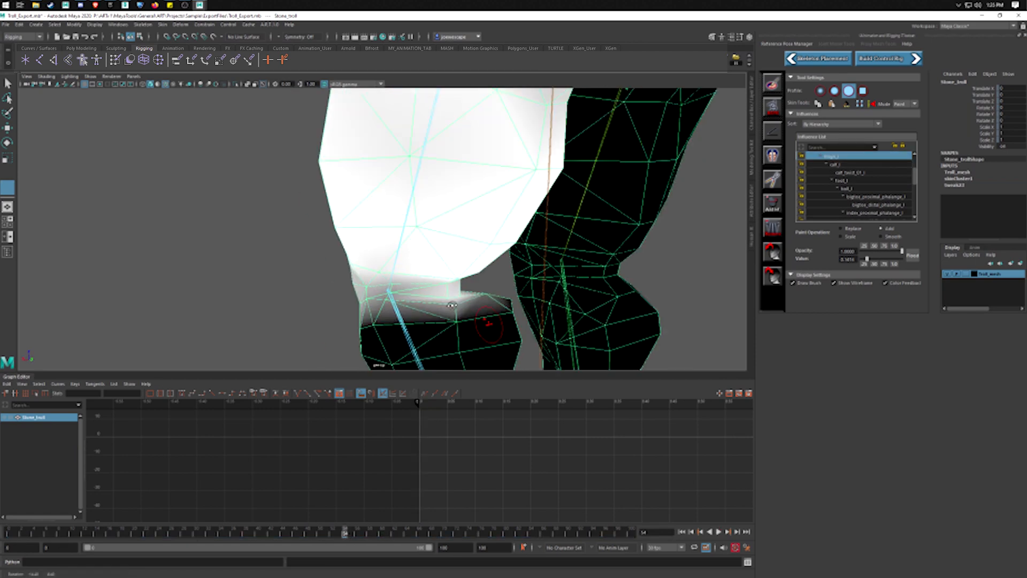
# Brush skin weights onto the troll's foot vertices
pyautogui.moveTo(452, 305); pyautogui.dragTo(573, 311)
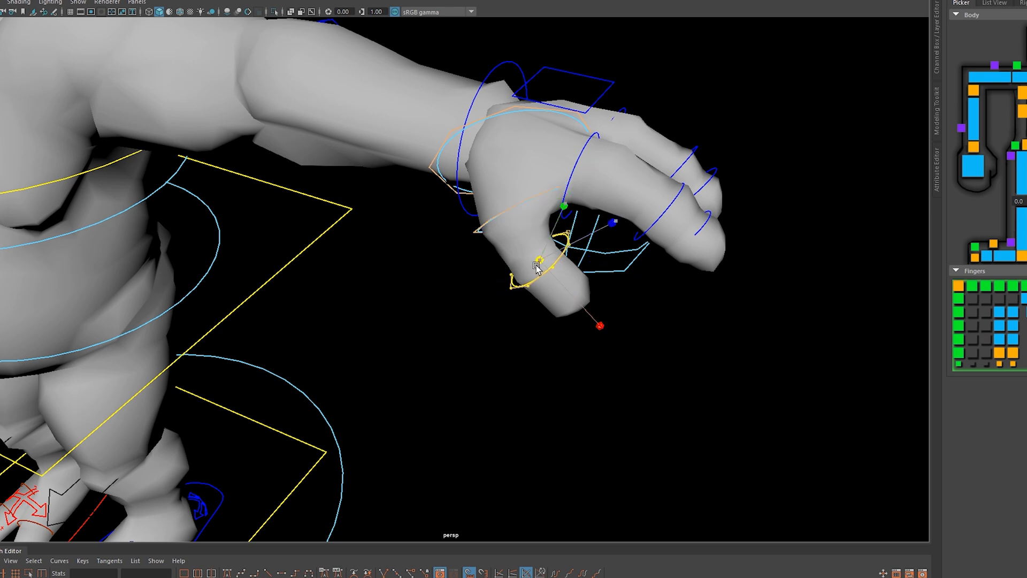
# Bring up the marking menu on the hand control curve to edit its control vertices
pyautogui.rightClick(536, 266)
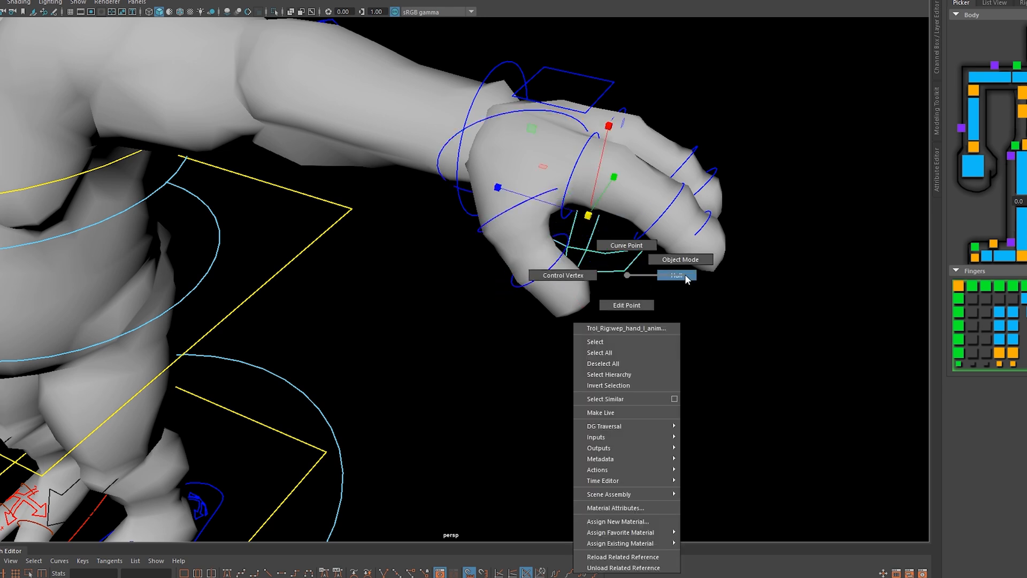